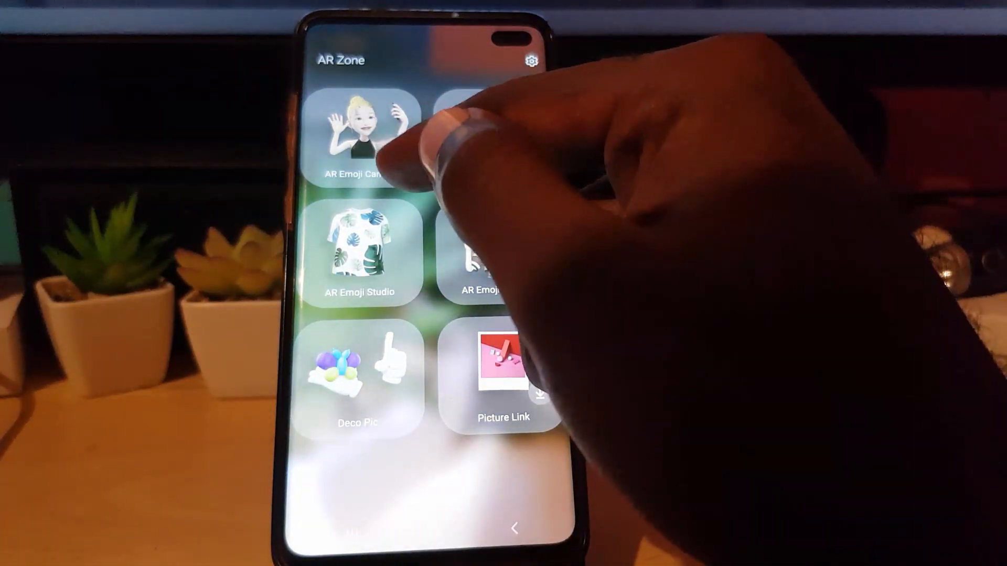
Enter the AR Emoji Camera and reach its settings list.
left_click(358, 135)
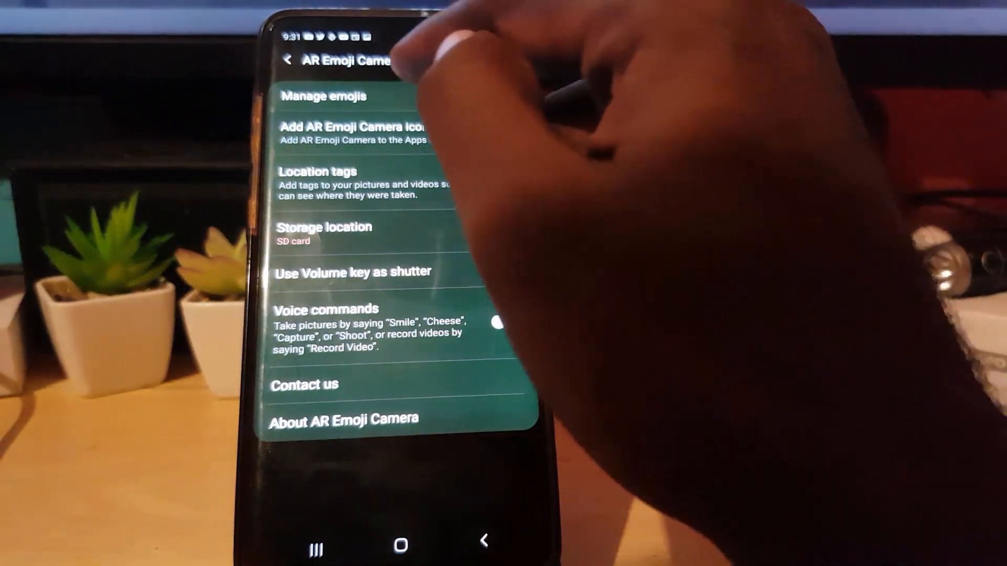
Mark the third AR Emoji in the Manage emojis list for deletion.
left_click(322, 96)
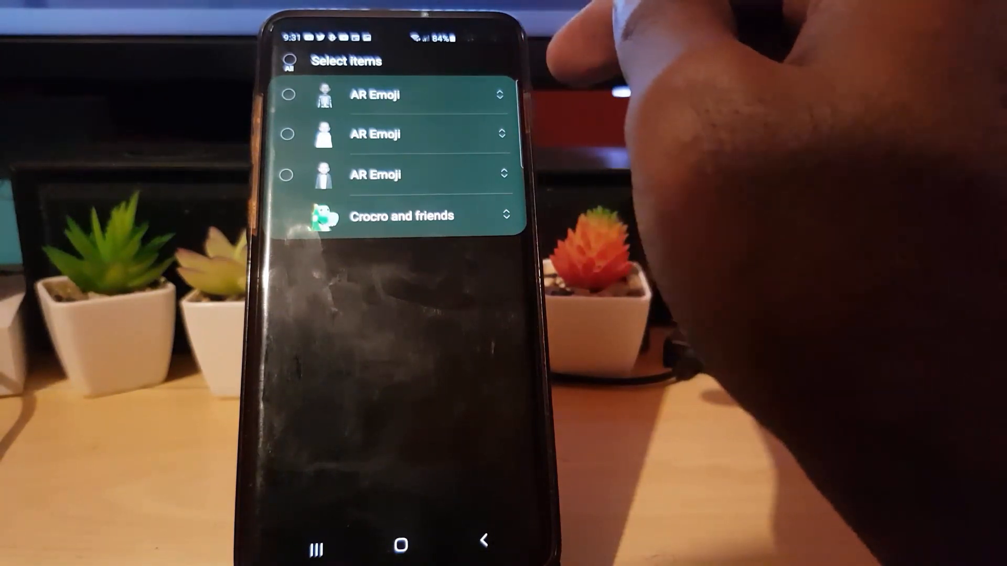
left_click(288, 175)
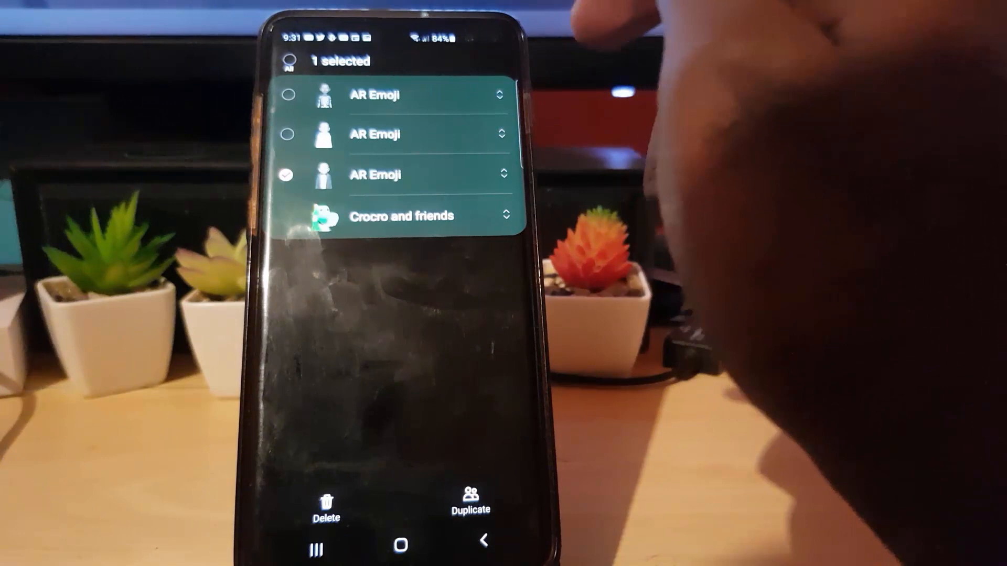